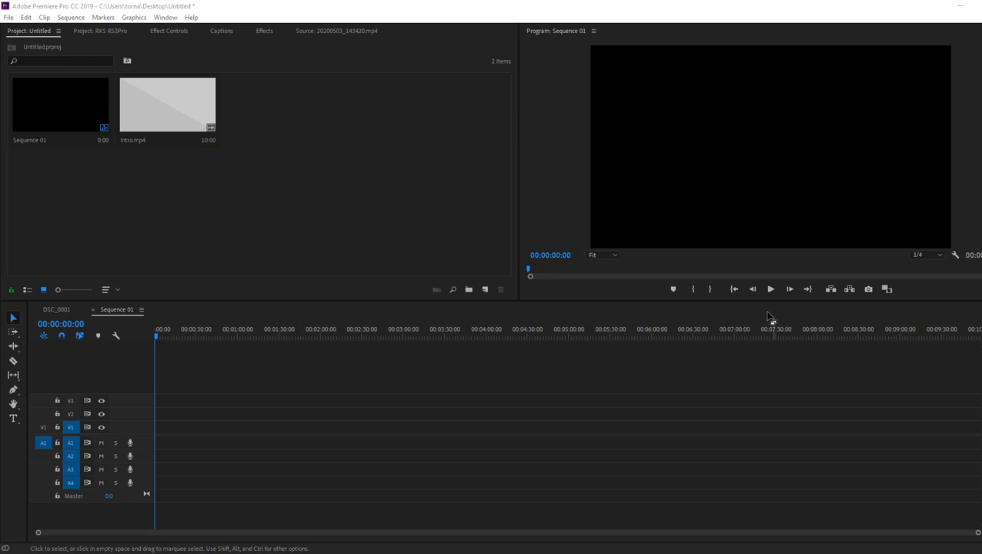
{"action": "mouse_move", "coordinate": [288, 156]}
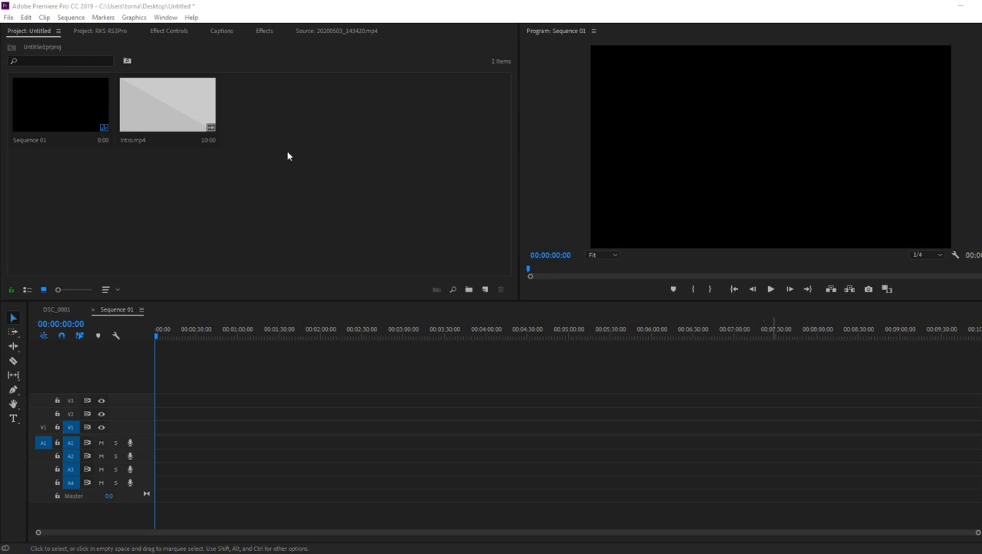
Select the Intro.mp4 clip in the Project panel to drag toward Sequence 01.
{"action": "left_click", "coordinate": [167, 104]}
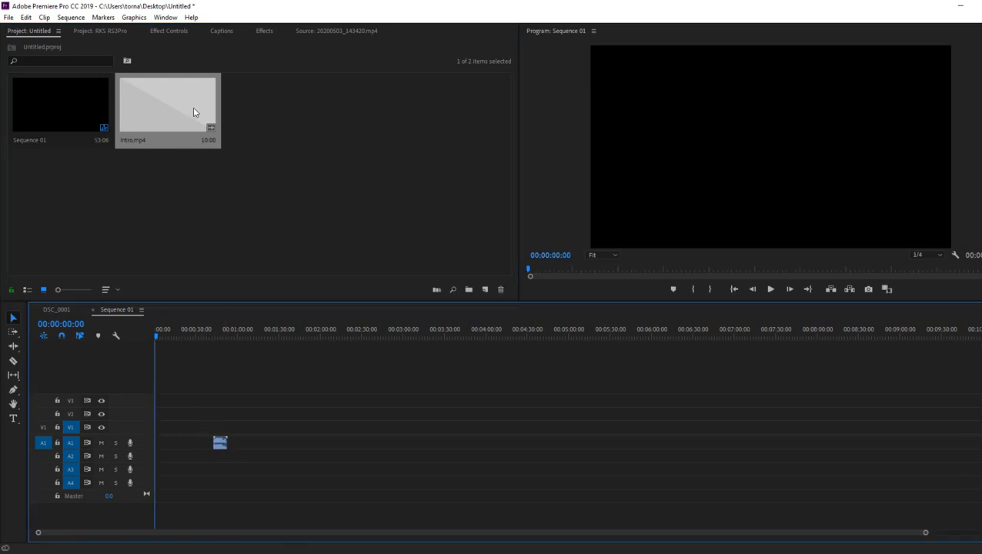
{"action": "left_click", "coordinate": [219, 443]}
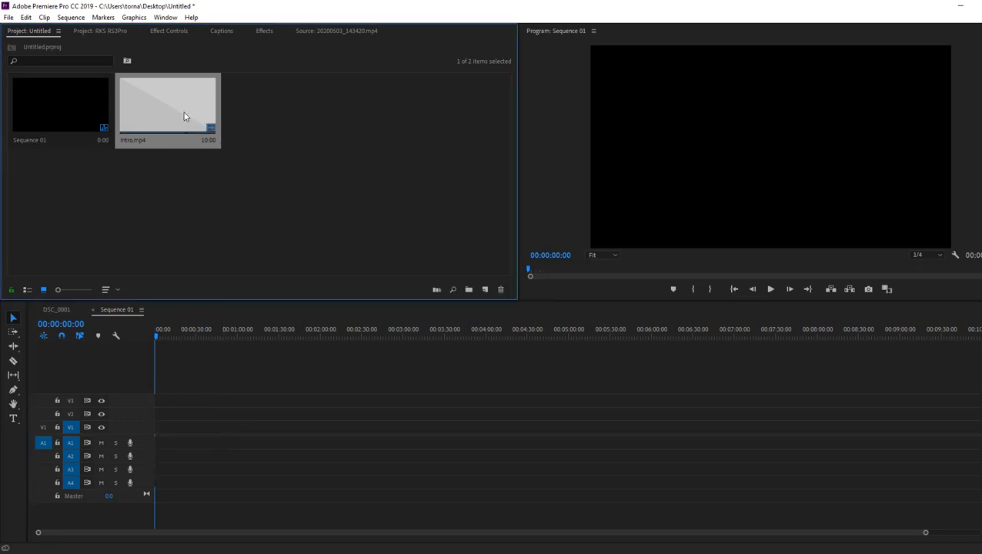
{"action": "double_click", "coordinate": [167, 104]}
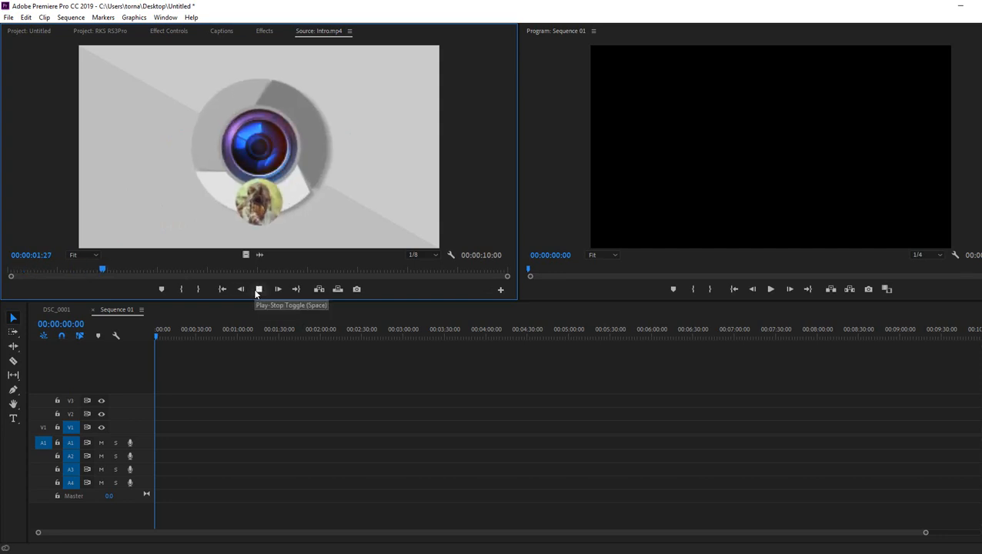
{"action": "left_click", "coordinate": [258, 289]}
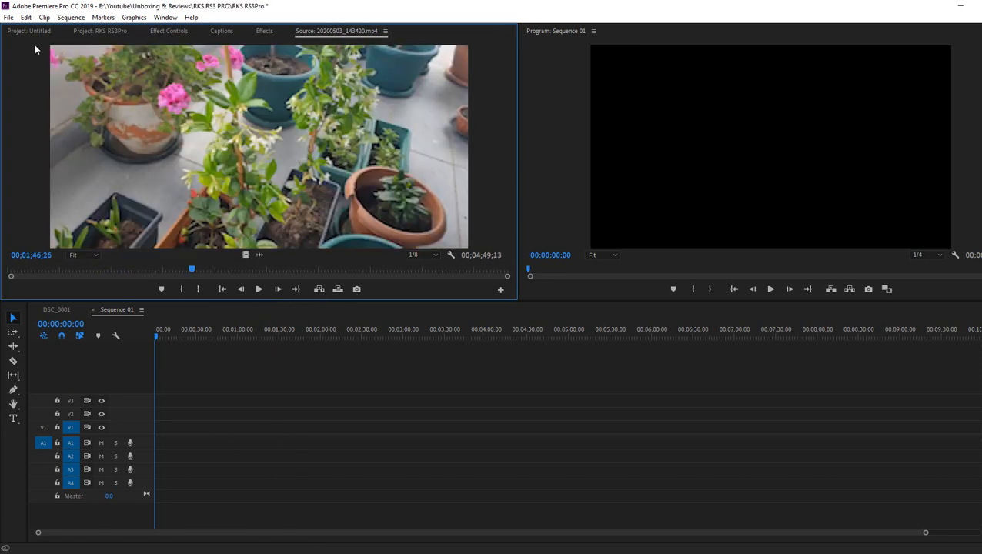
{"action": "left_click", "coordinate": [27, 31]}
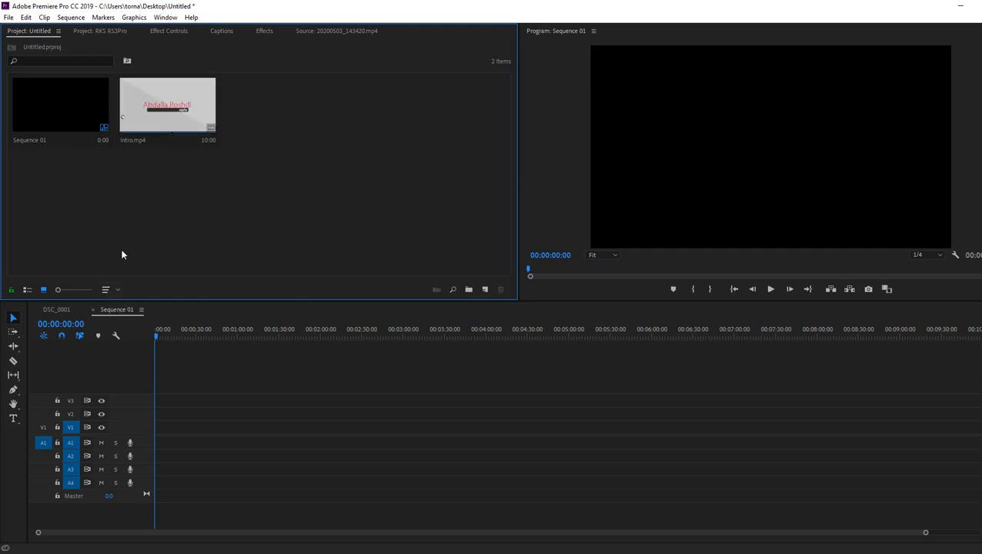
Drop Intro.mp4 onto V1/A1 and keep the existing sequence settings.
{"action": "left_click", "coordinate": [43, 427]}
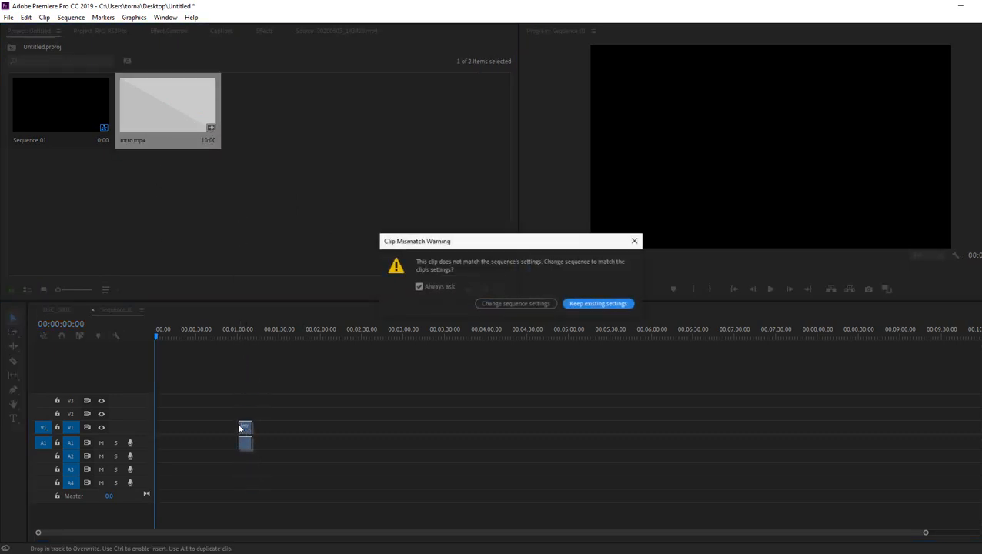
{"action": "left_click", "coordinate": [598, 303]}
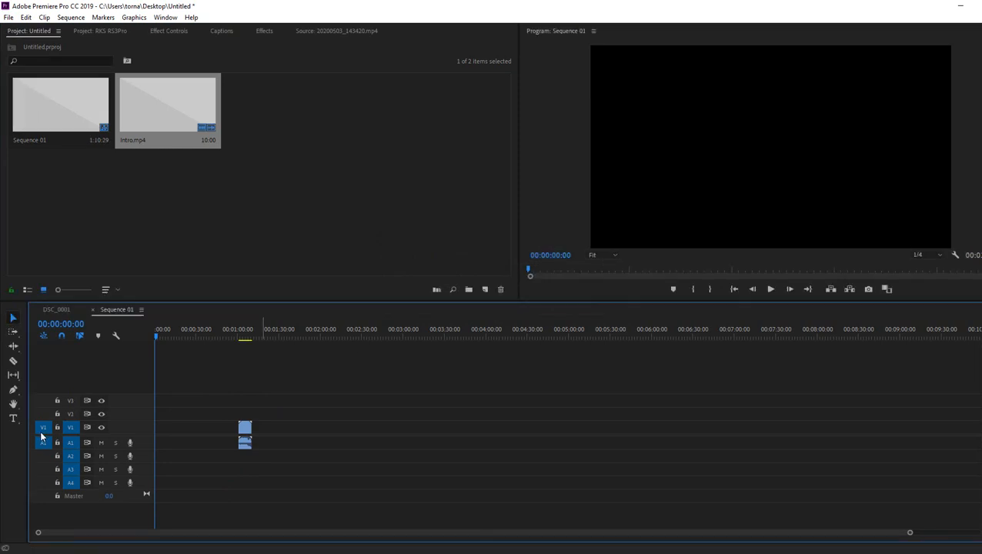
Enable the V1 source video patch and move it to track V3.
{"action": "left_click", "coordinate": [43, 441]}
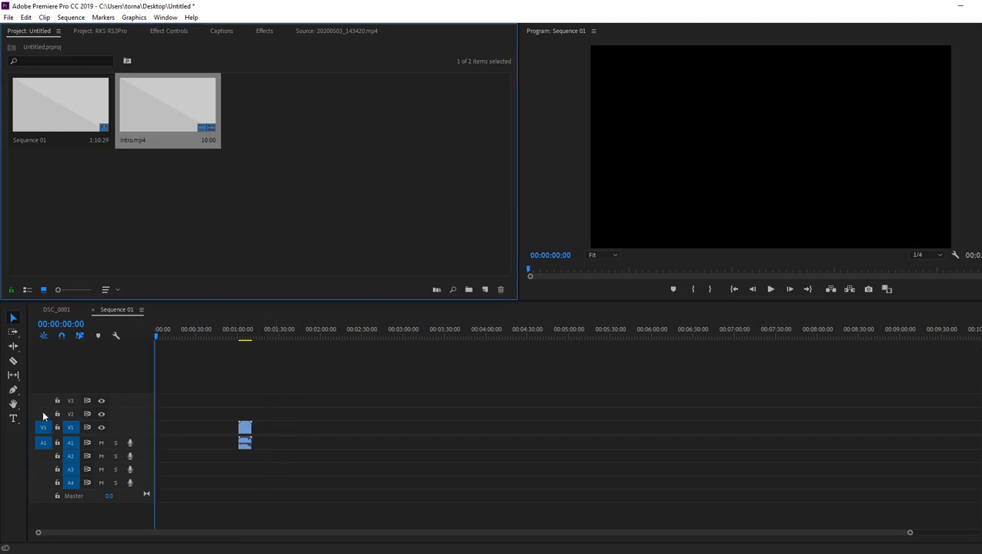
{"action": "left_click", "coordinate": [43, 400]}
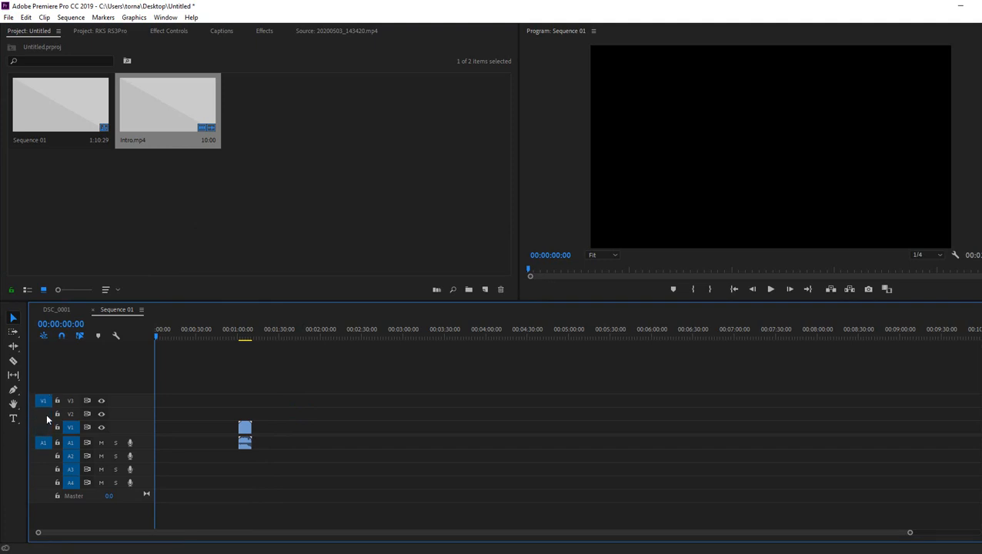